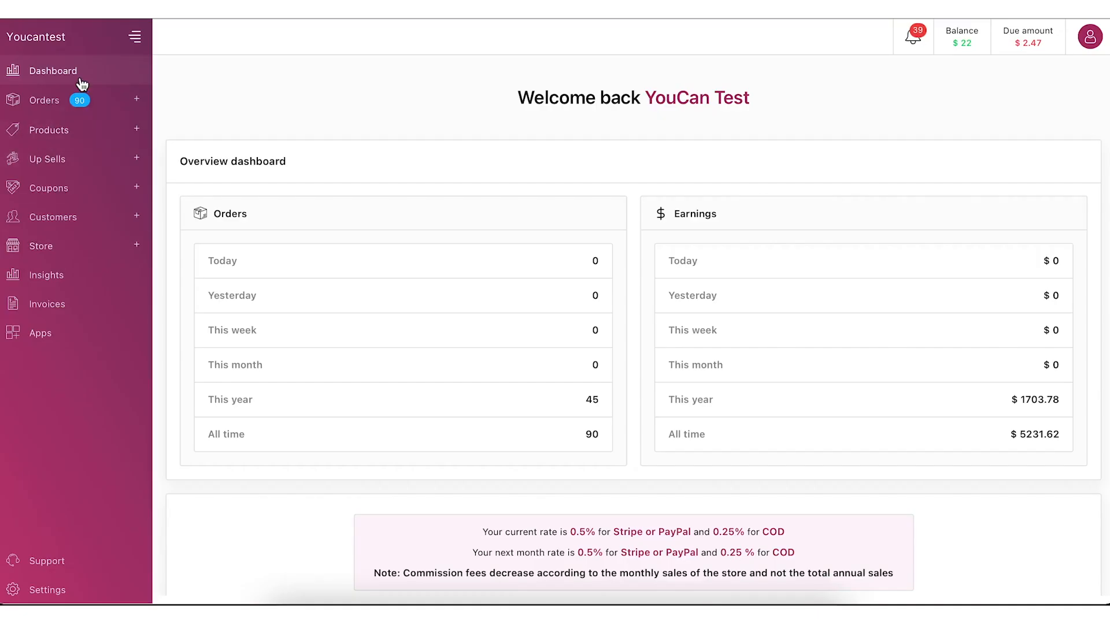
Reach the store's theme editor from the sidebar's Store › Theme entry
{"action": "left_click", "coordinate": [41, 245]}
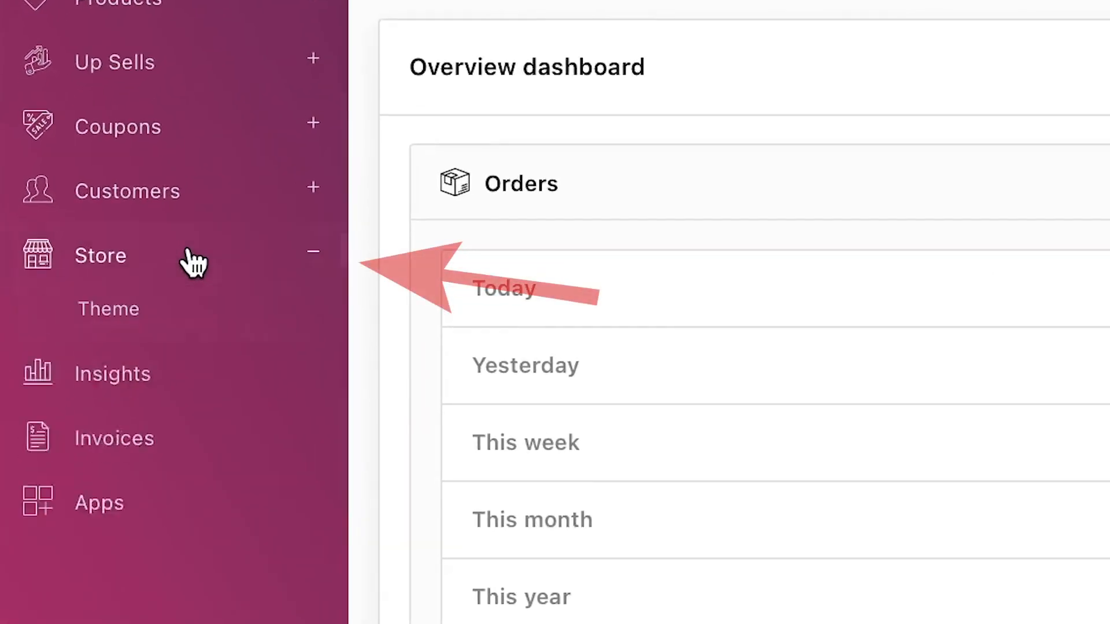
{"action": "left_click", "coordinate": [100, 256]}
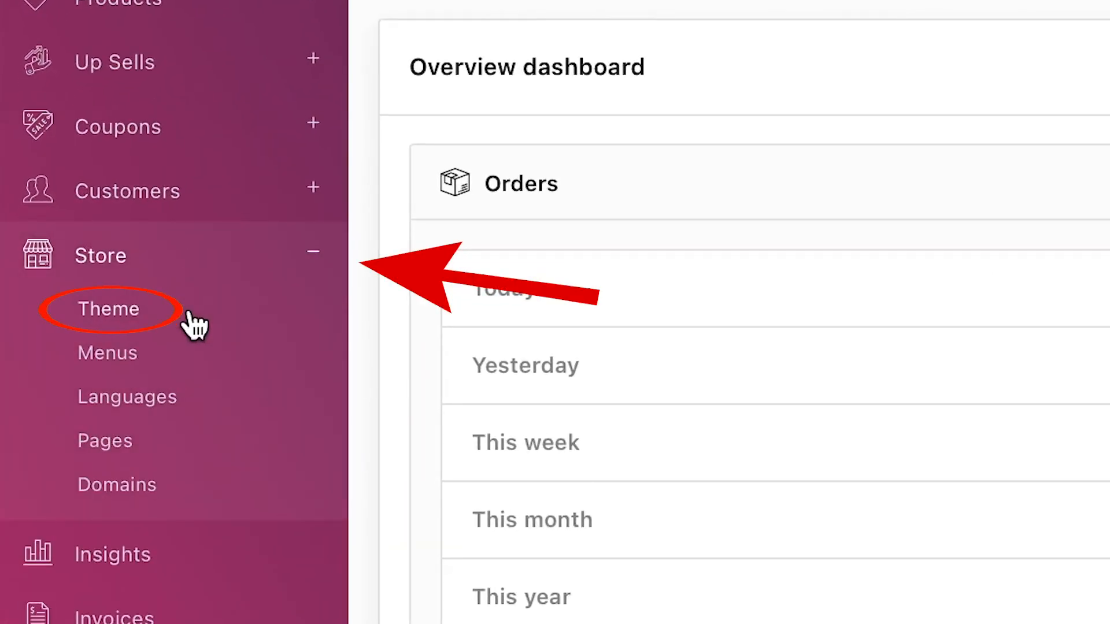
{"action": "left_click", "coordinate": [108, 308]}
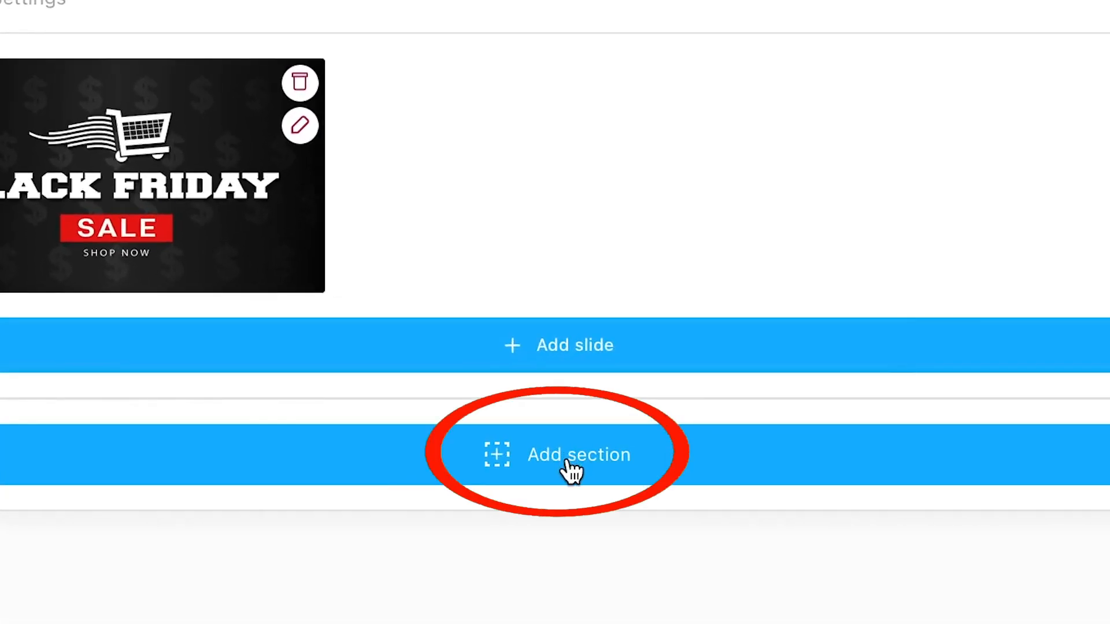
Add a section titled 'Find Everything you want', subtitle 'Here is the best sellers', limit 20, category Christmas
{"action": "left_click", "coordinate": [578, 455]}
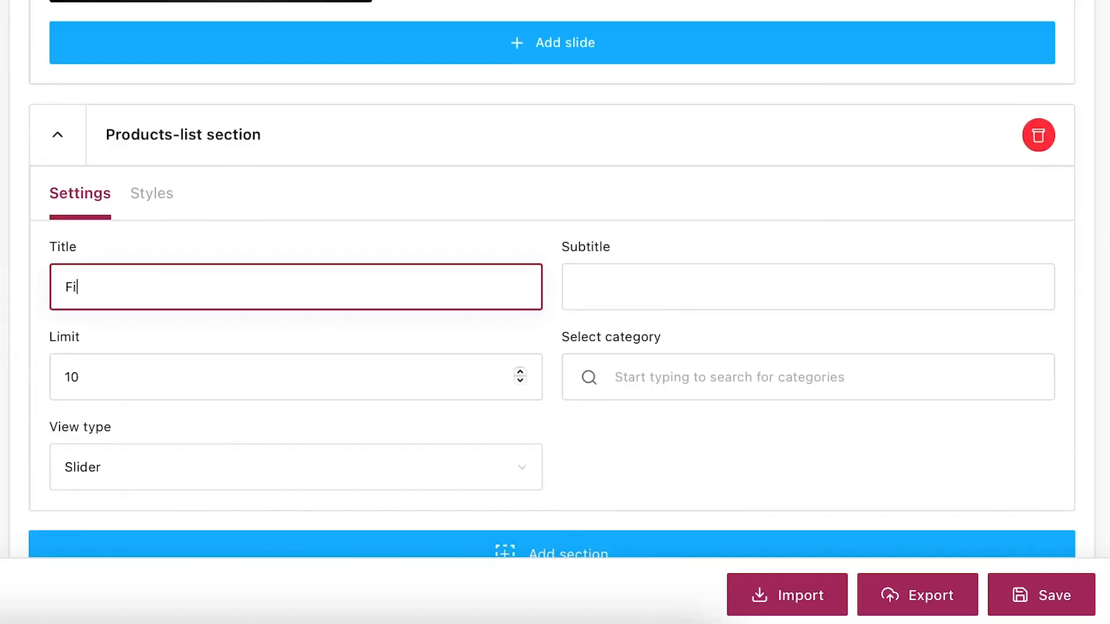
{"action": "type", "text": "Find Everything you w"}
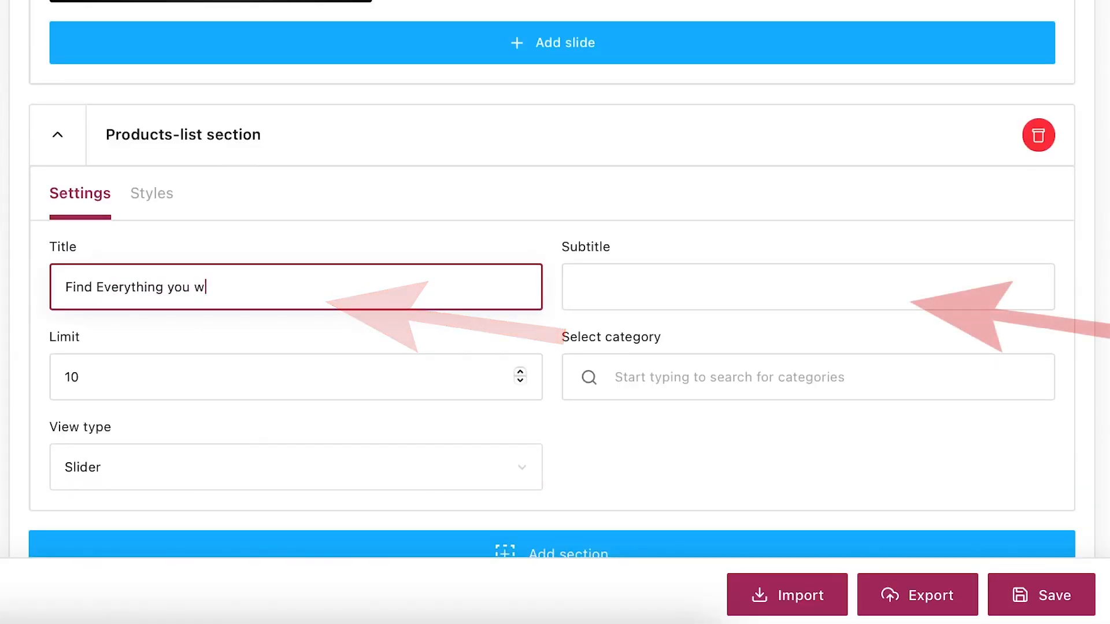
{"action": "type", "text": "Here is the best sellers"}
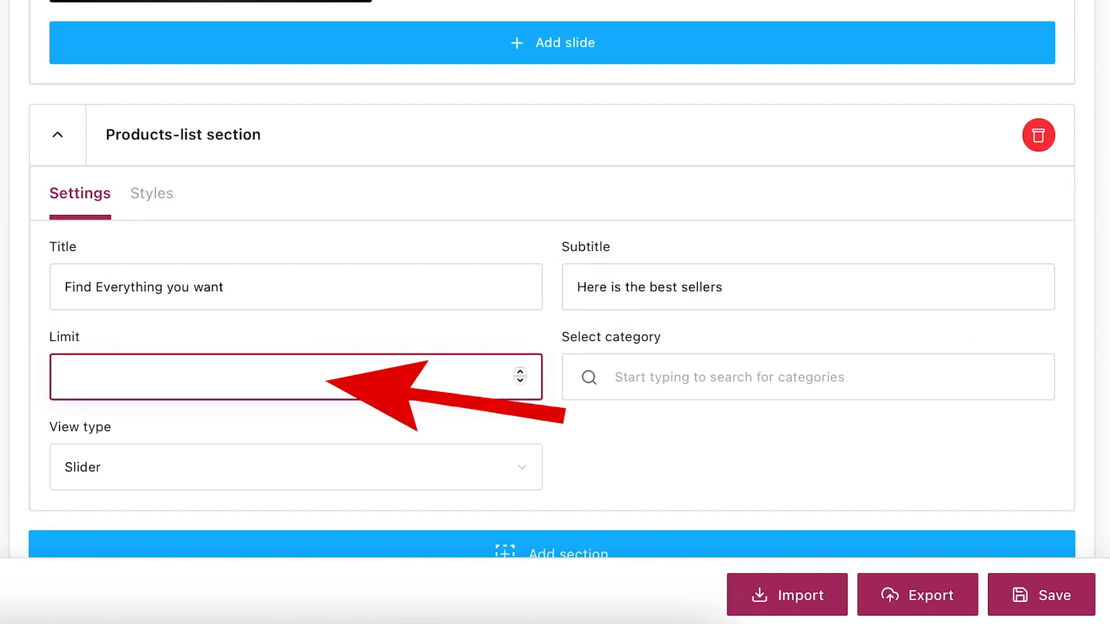
{"action": "type", "text": "20"}
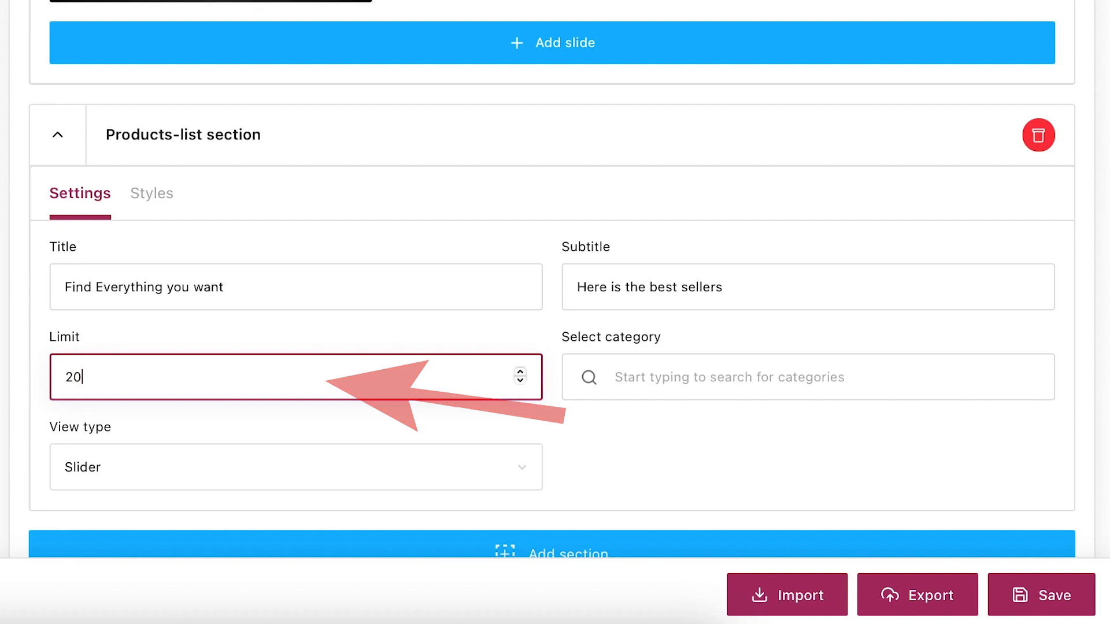
{"action": "left_click", "coordinate": [778, 377]}
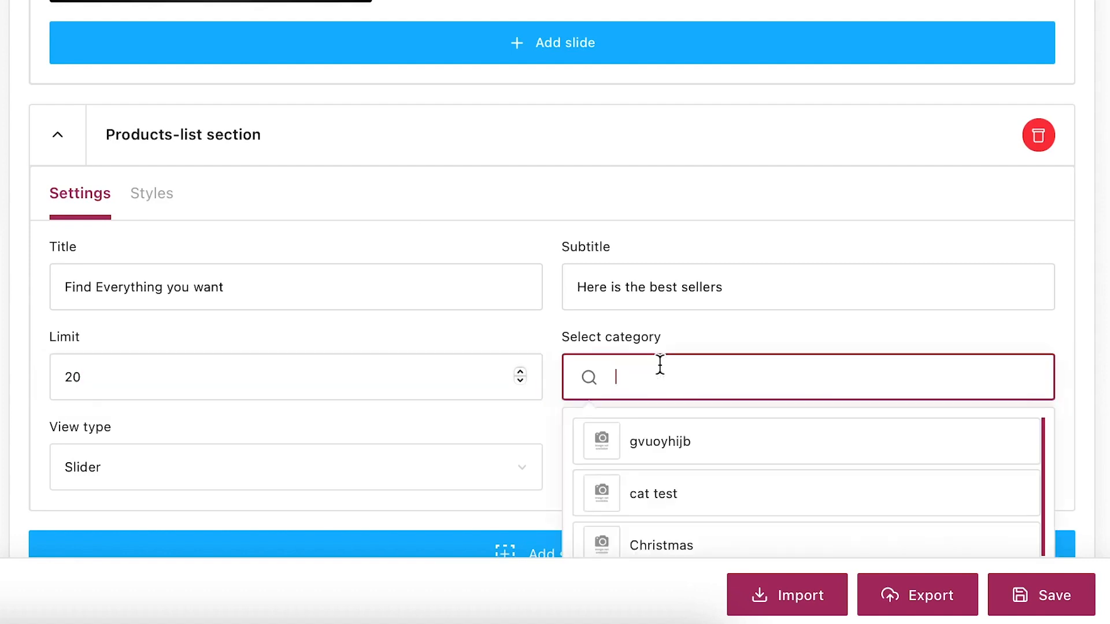
{"action": "left_click", "coordinate": [661, 544]}
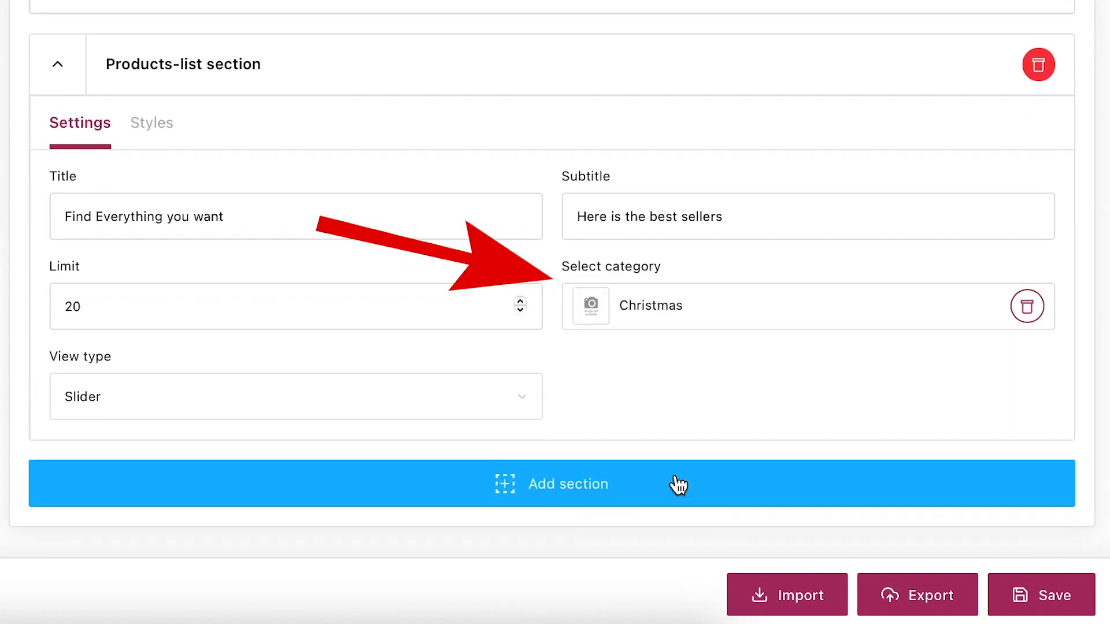
Set the products section's view type to Grid and save the theme
{"action": "left_click", "coordinate": [295, 397]}
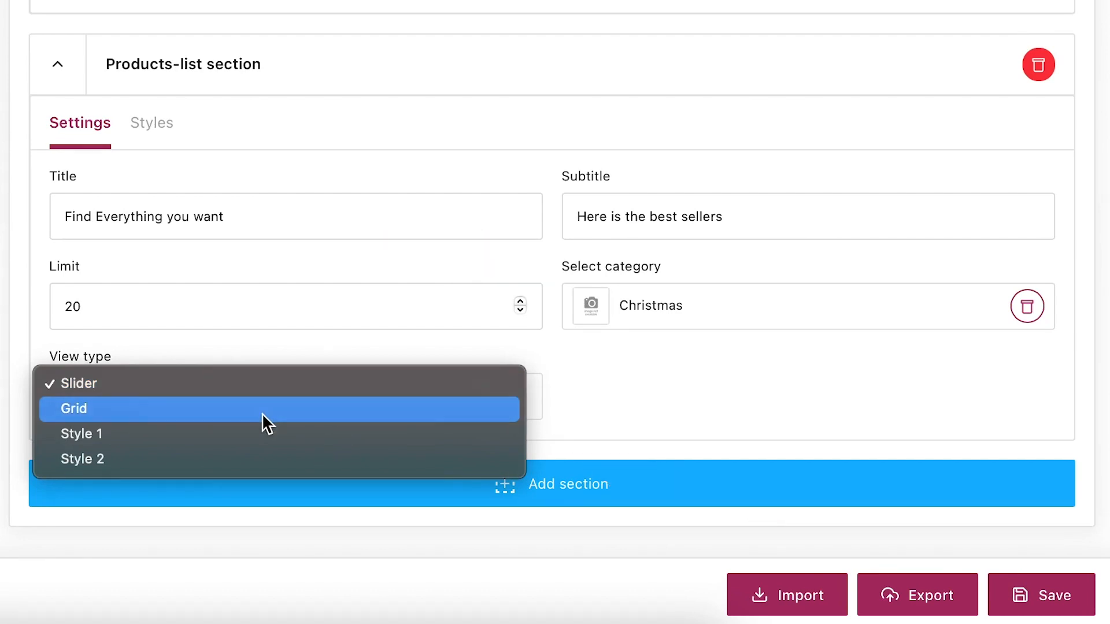
{"action": "left_click", "coordinate": [73, 408]}
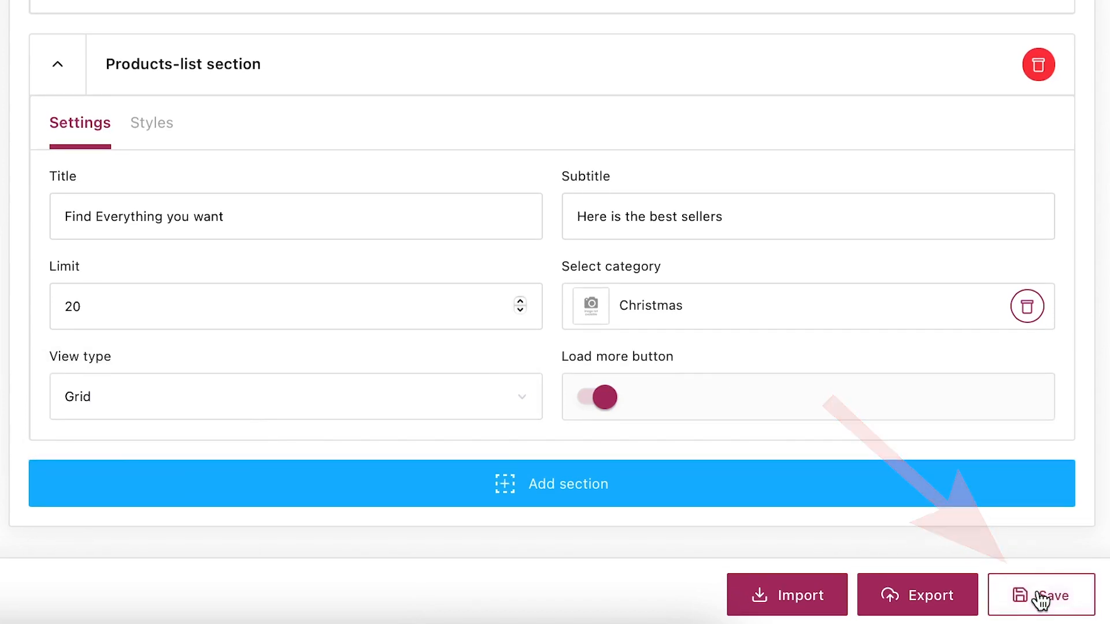
{"action": "left_click", "coordinate": [1039, 594]}
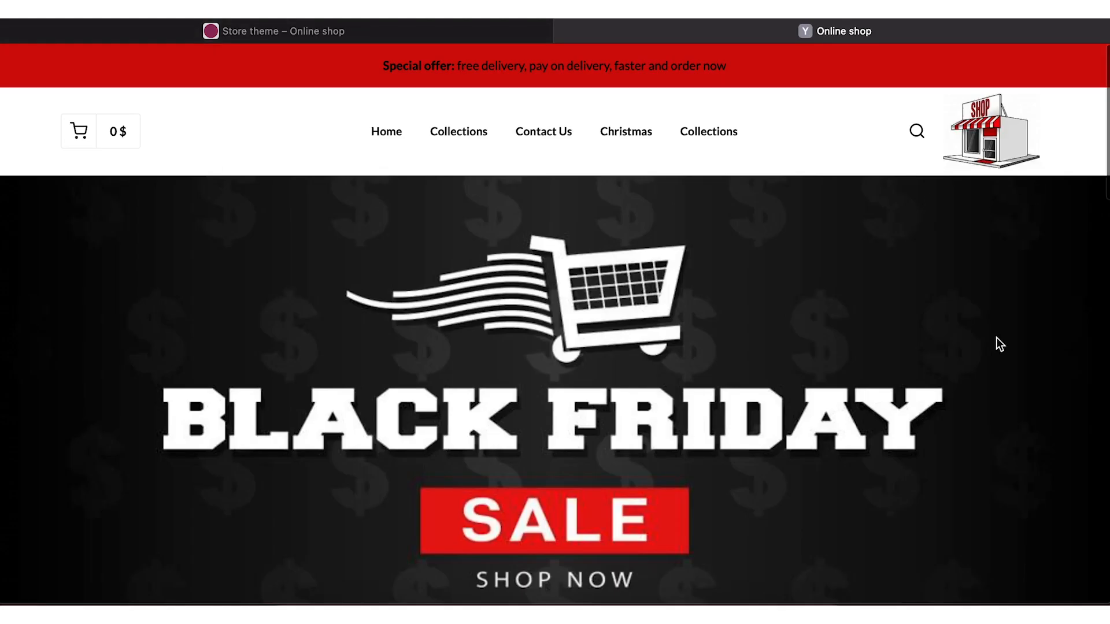
Scroll the live storefront down to the Christmas product grid and back up
{"action": "scroll", "scroll_direction": "down", "scroll_amount": 3}
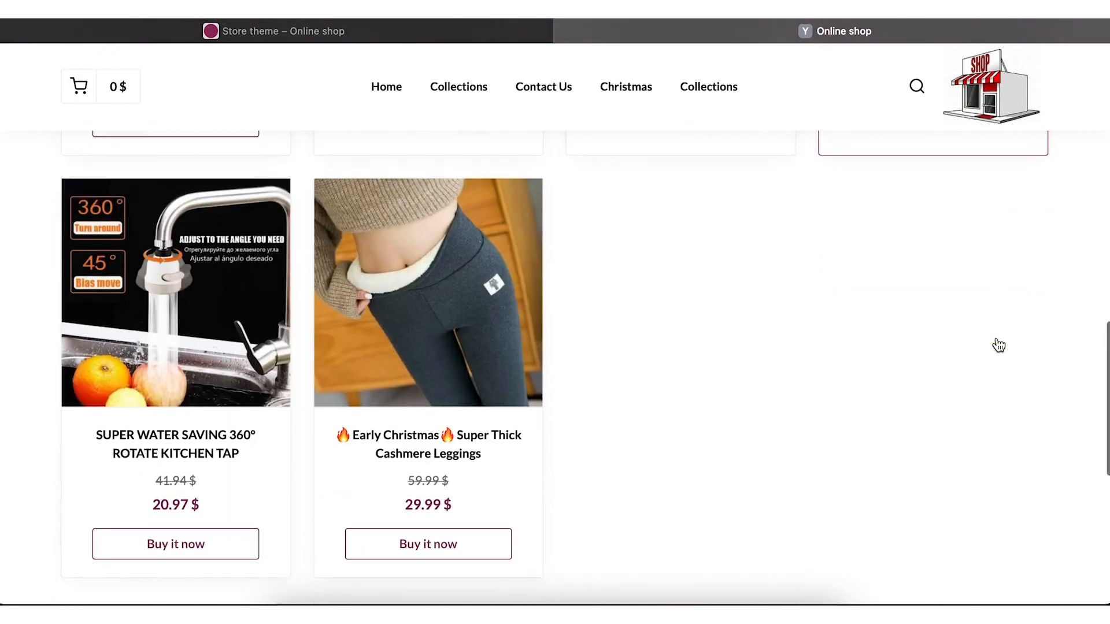
{"action": "scroll", "scroll_direction": "up", "scroll_amount": 3}
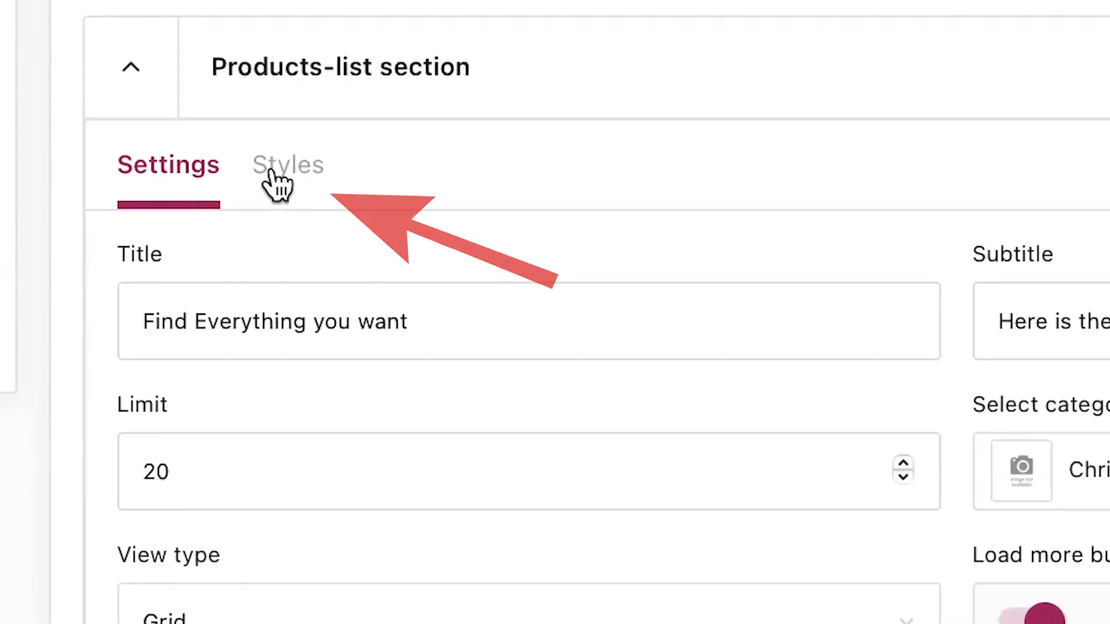
Review the section's Styles colour settings down to hover button border color and save
{"action": "left_click", "coordinate": [288, 164]}
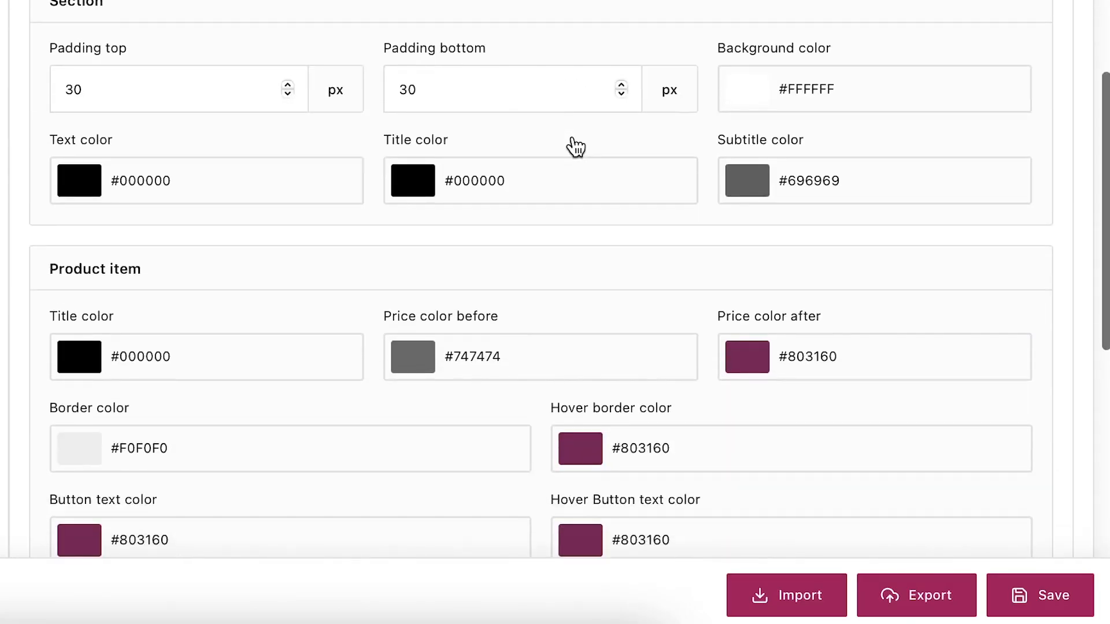
{"action": "scroll", "scroll_direction": "down", "scroll_amount": 3}
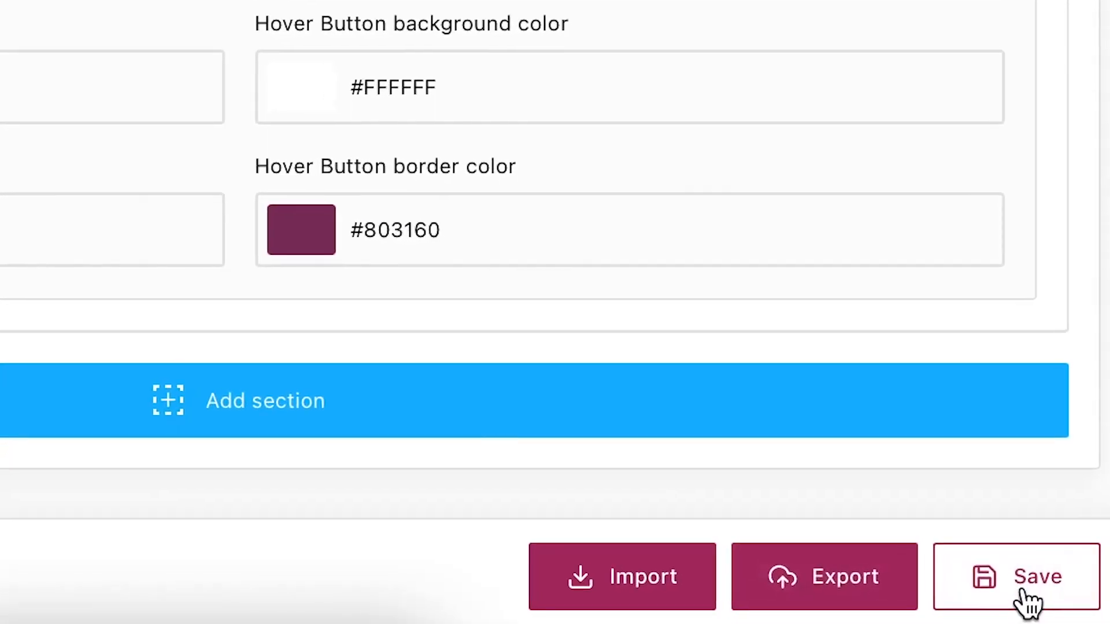
{"action": "left_click", "coordinate": [1018, 576]}
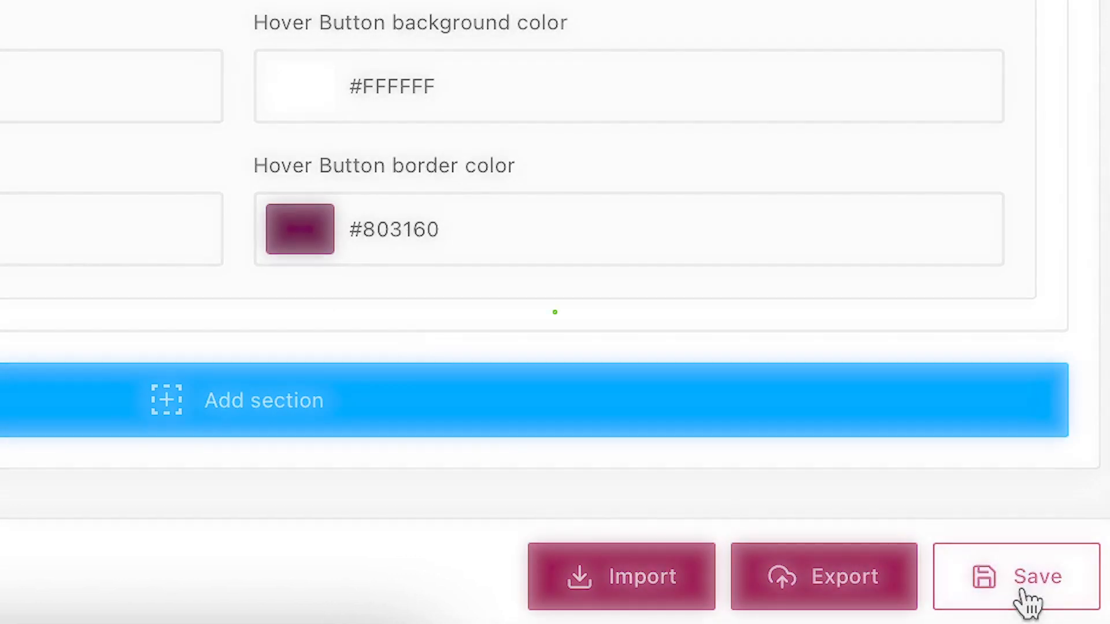